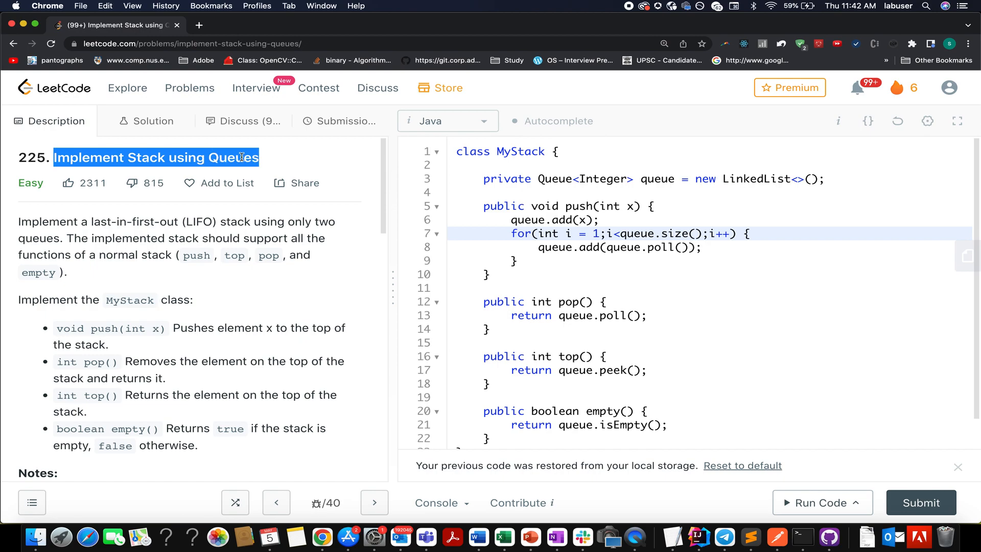
Step: Highlight 'Stack', 'Queues' and the MyStack class name in the problem statement
double_click(145, 157)
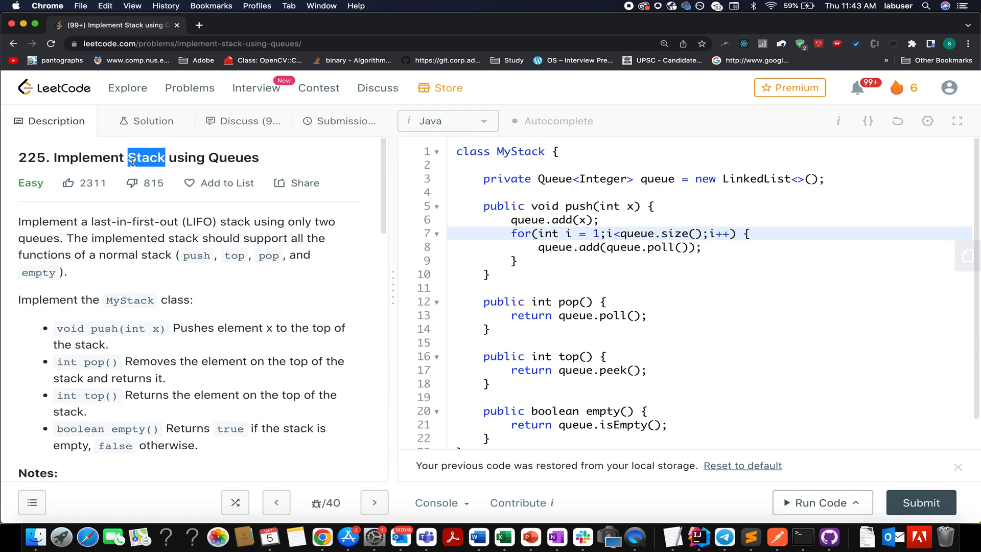
double_click(233, 157)
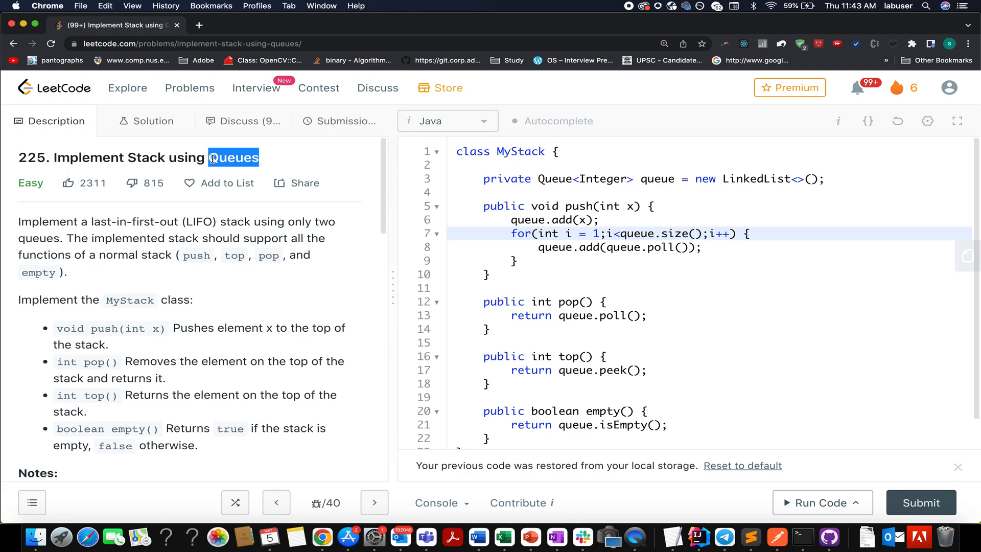
double_click(145, 157)
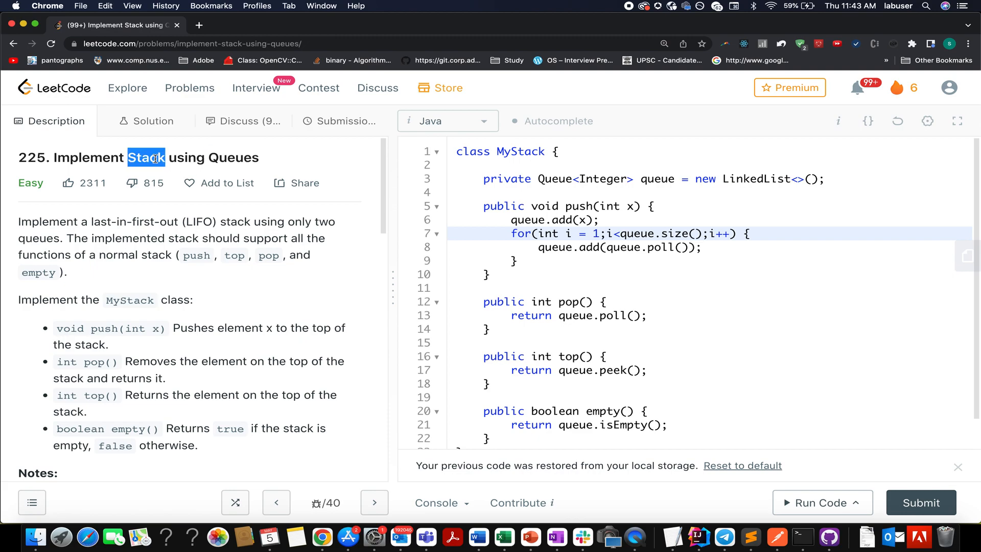
double_click(233, 158)
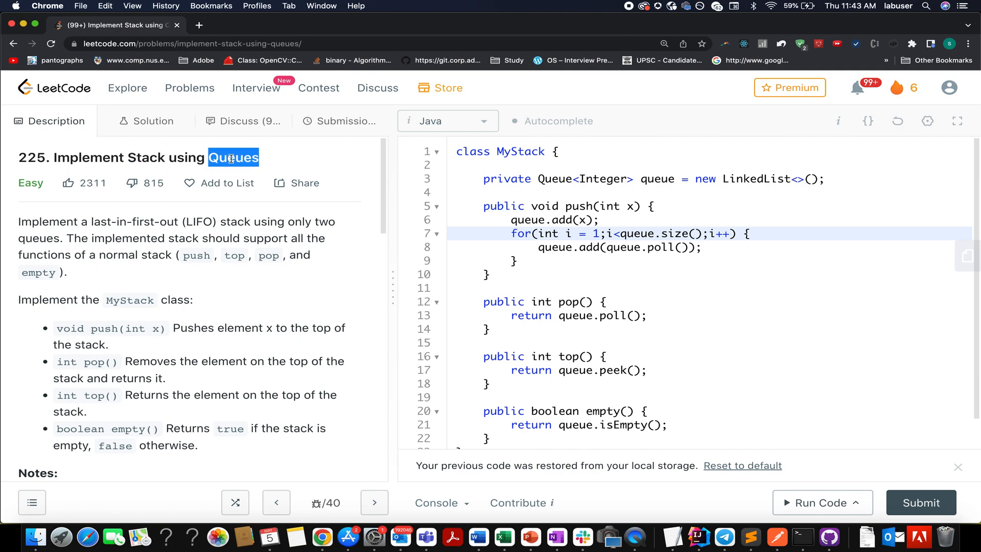
double_click(146, 157)
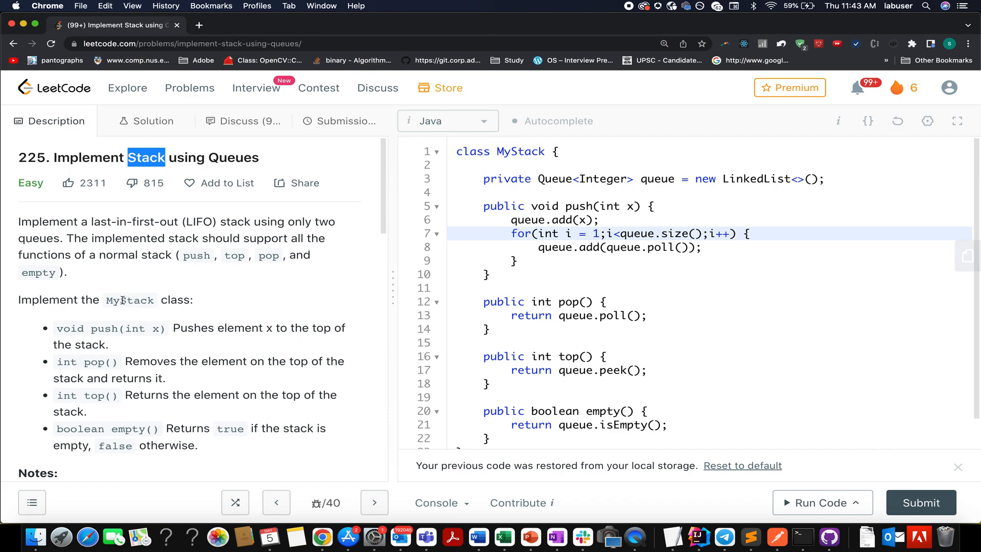
double_click(135, 299)
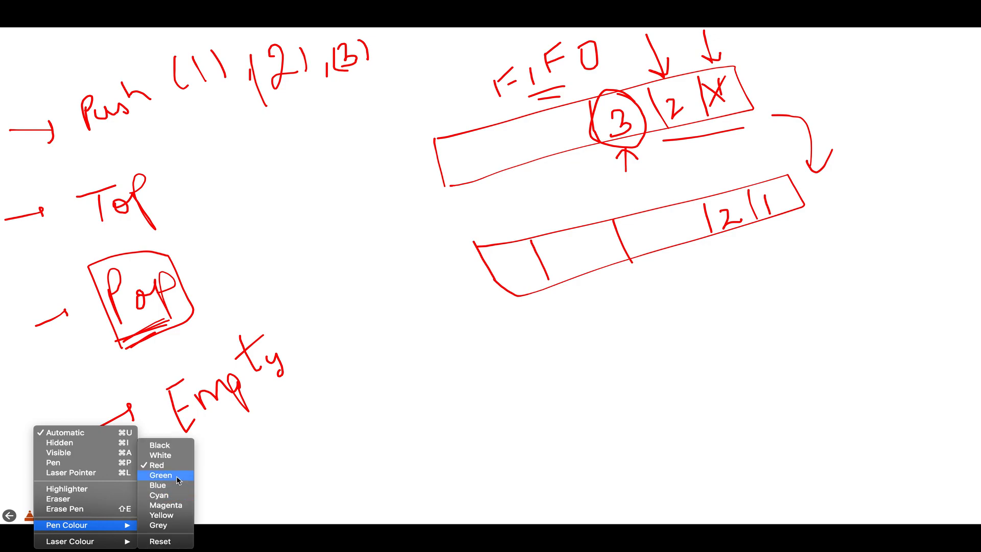
Step: Switch the slide show pen ink to green
click(160, 475)
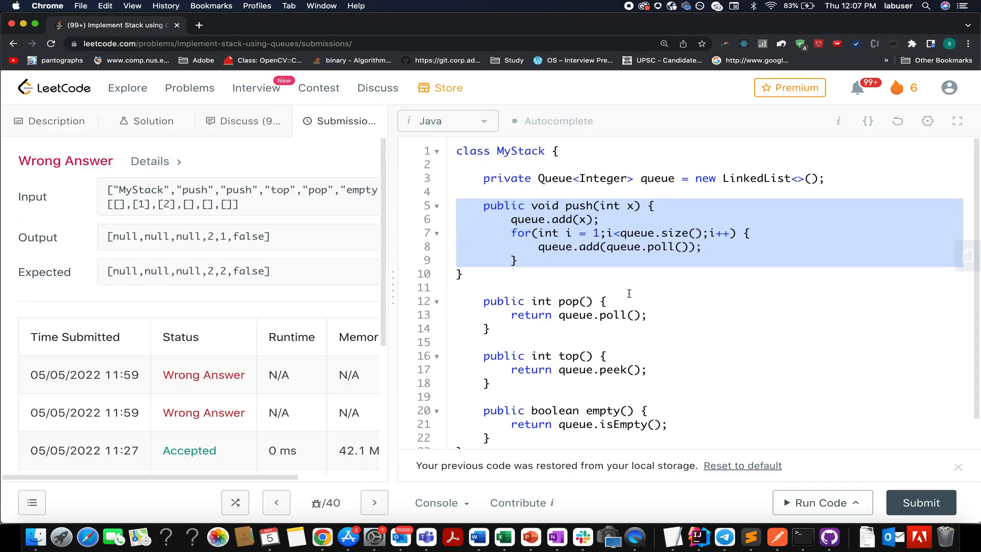
click(921, 502)
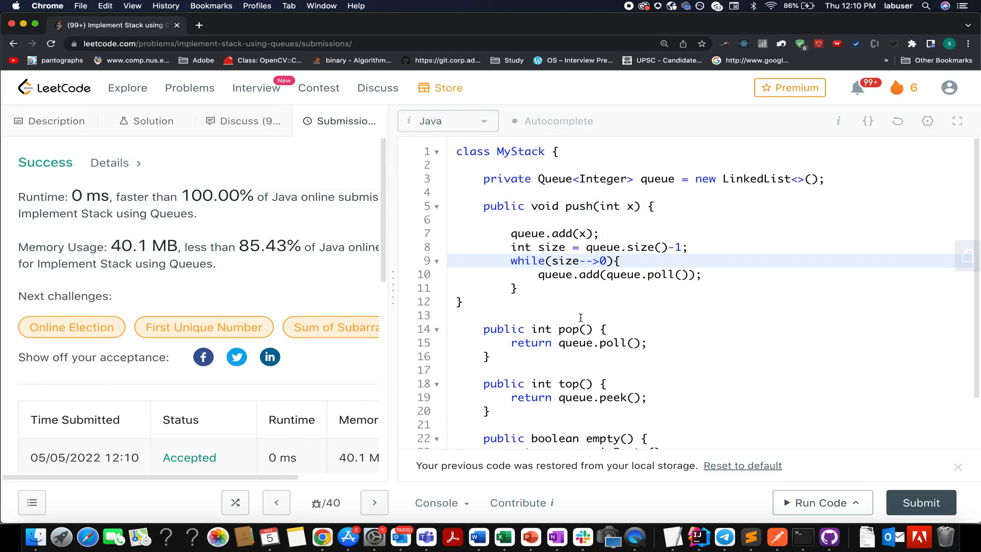
double_click(657, 179)
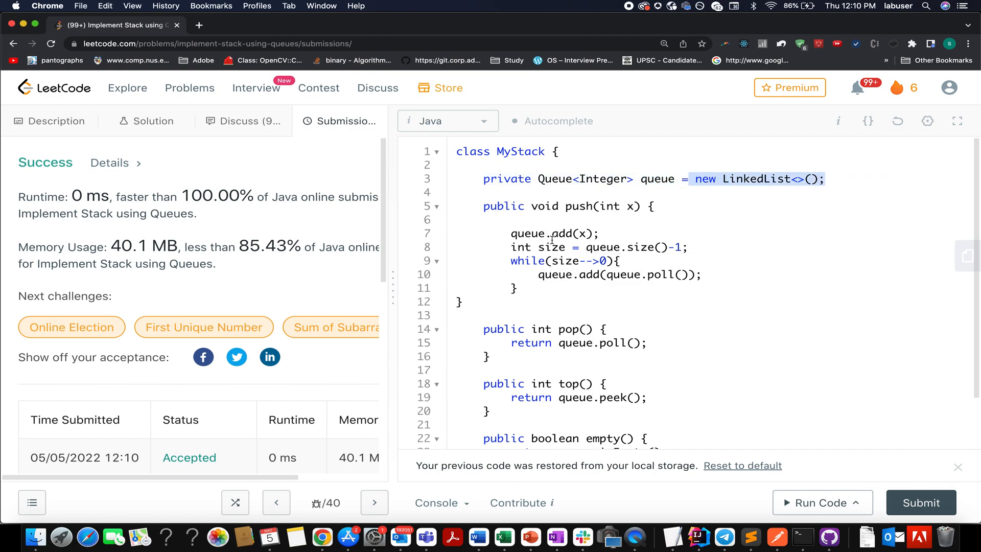
double_click(578, 206)
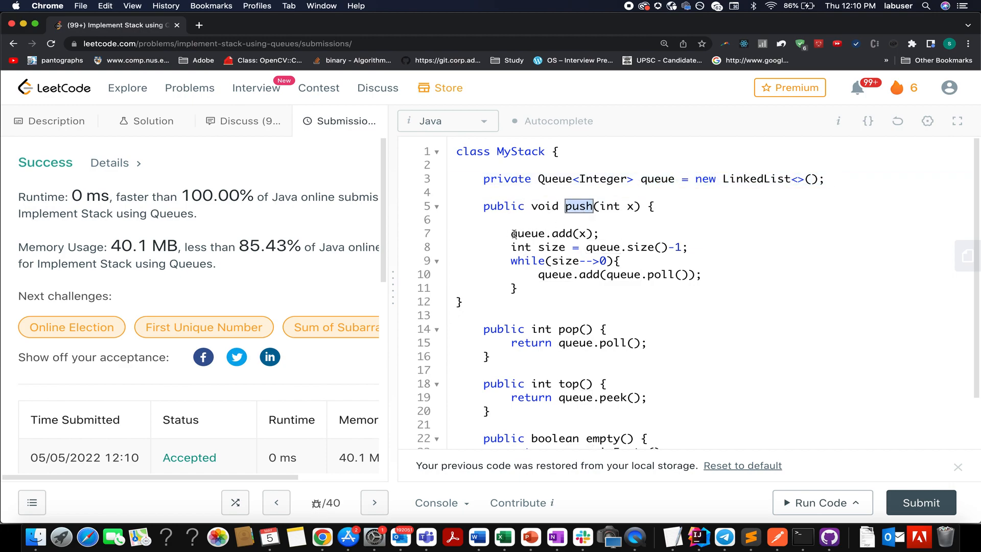
click(561, 247)
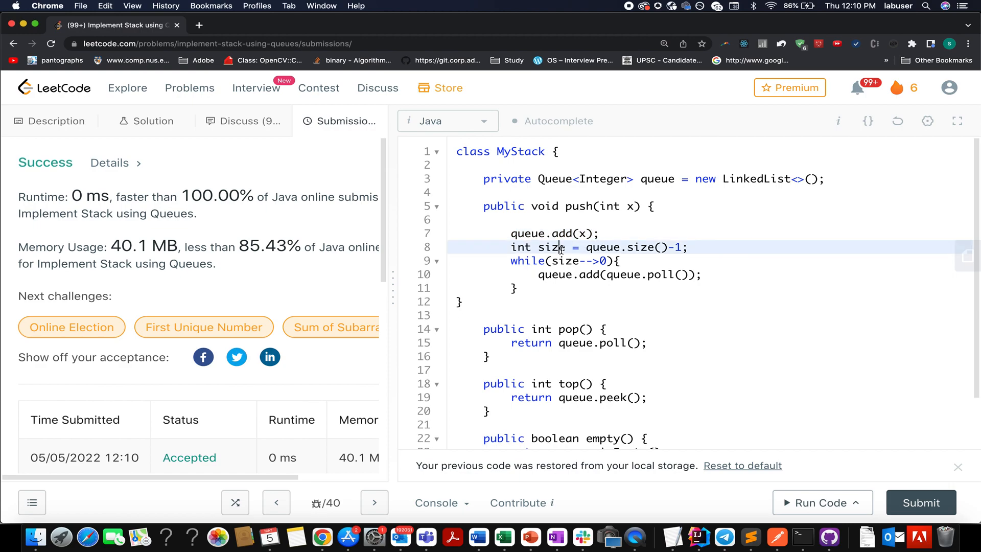
double_click(560, 261)
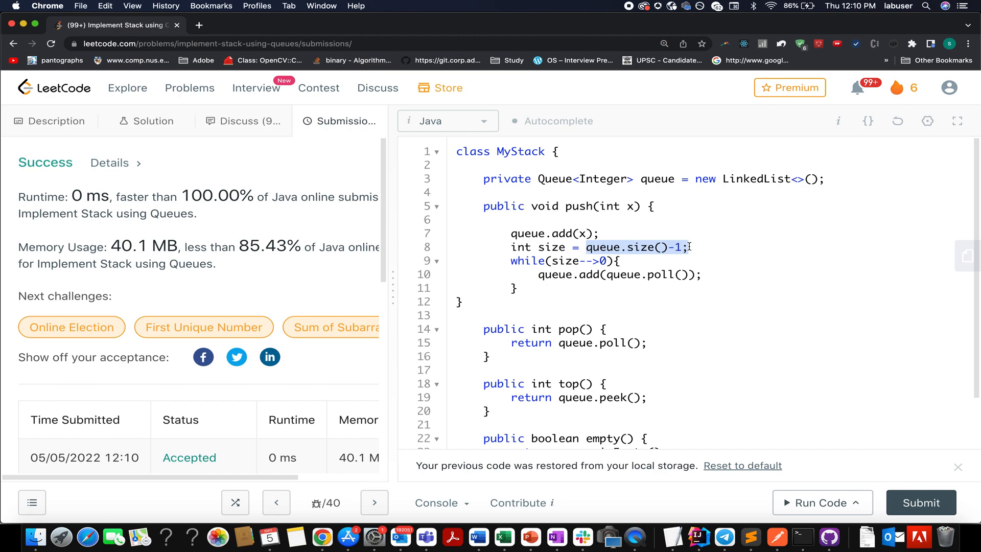
click(561, 260)
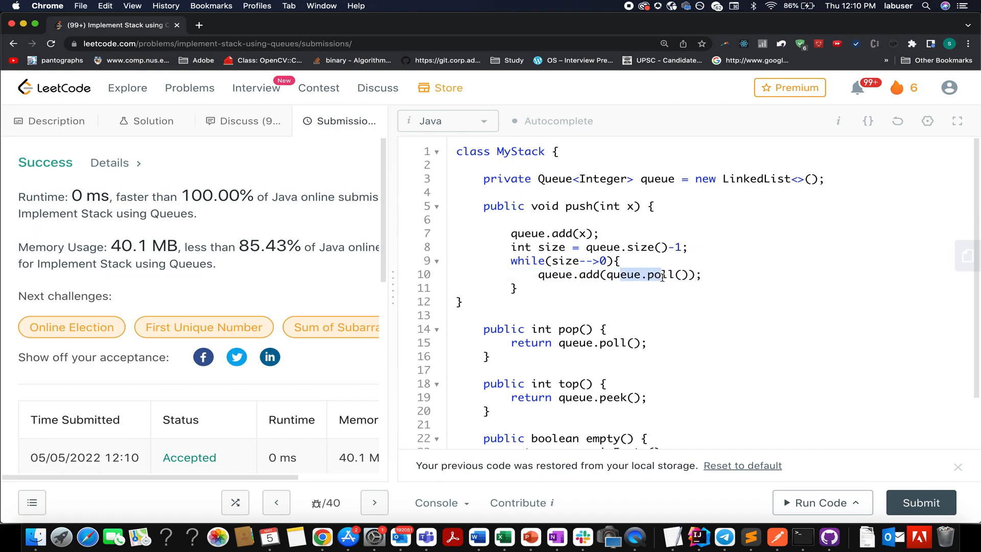
click(459, 301)
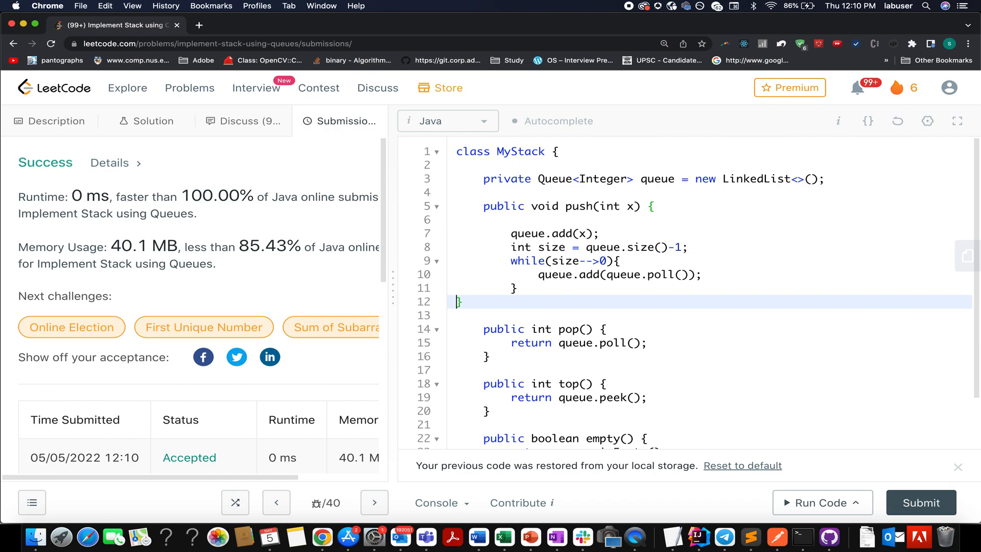
scroll(down, 3)
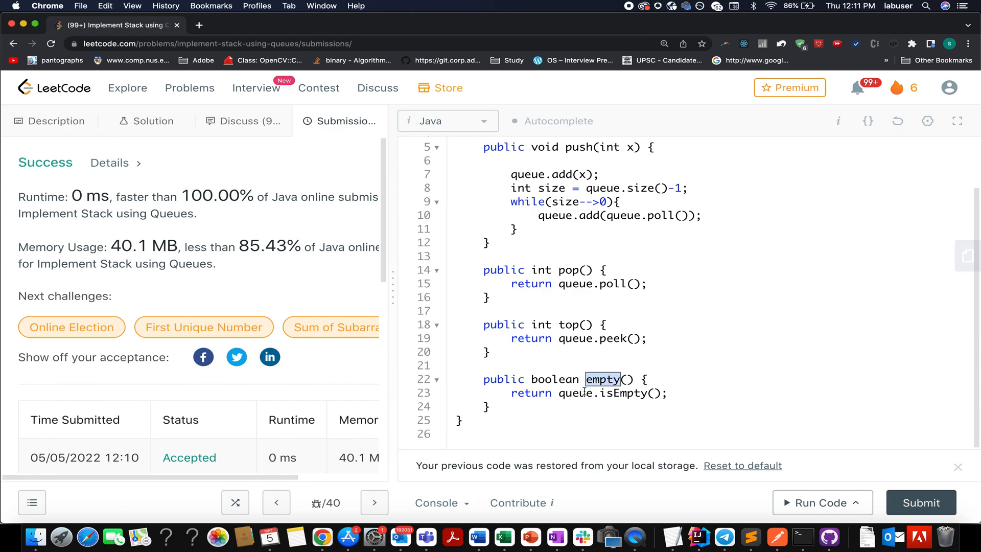
click(560, 338)
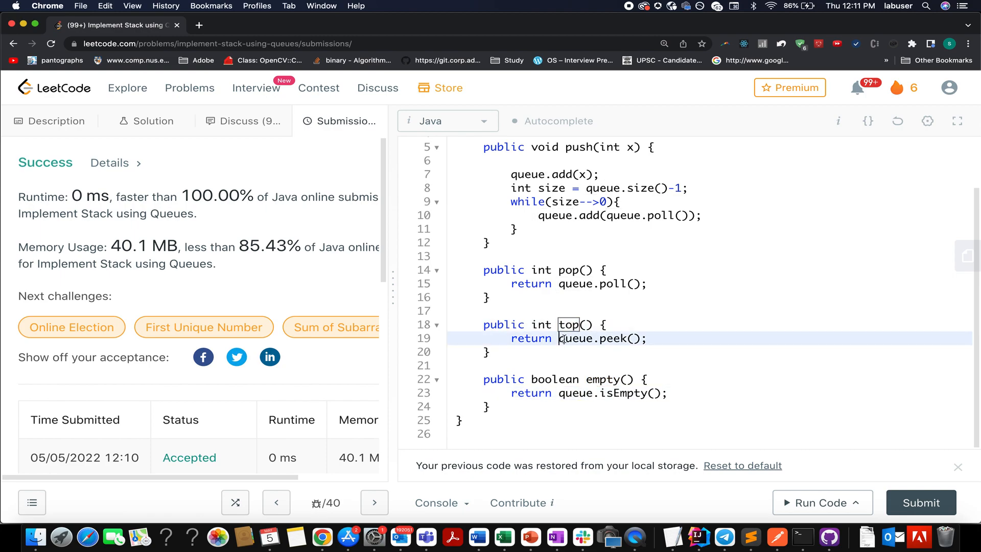
double_click(569, 270)
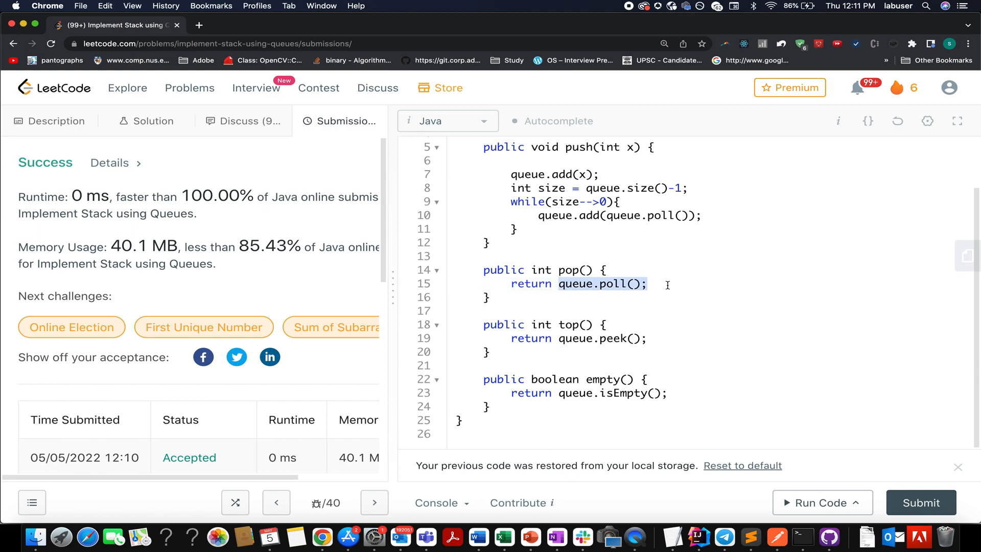
mouse_move(615, 299)
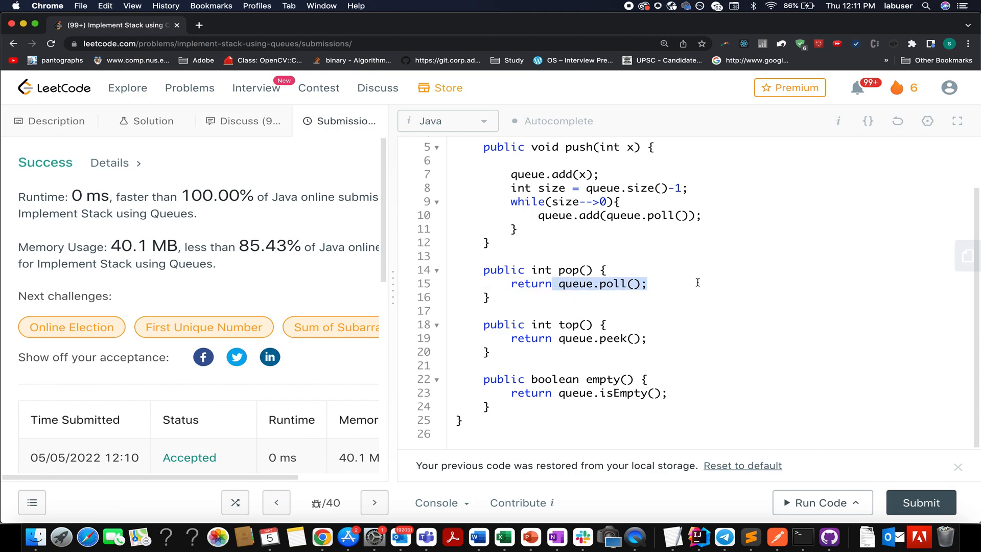
mouse_move(662, 304)
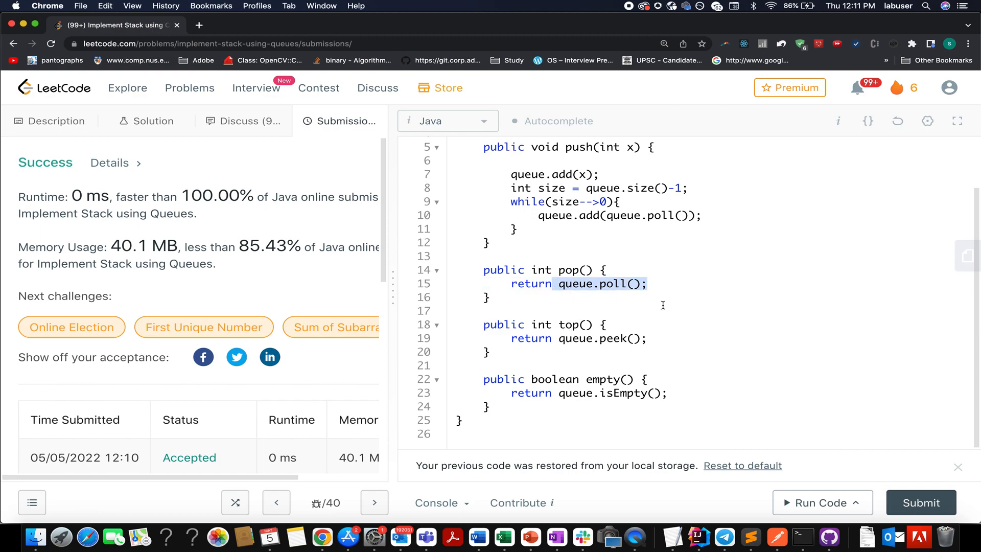
click(660, 338)
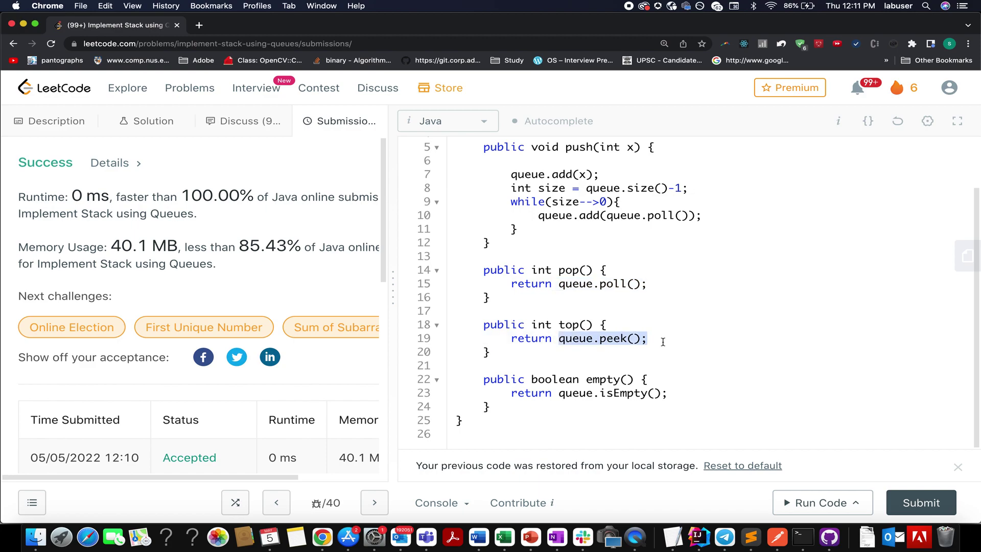
click(921, 502)
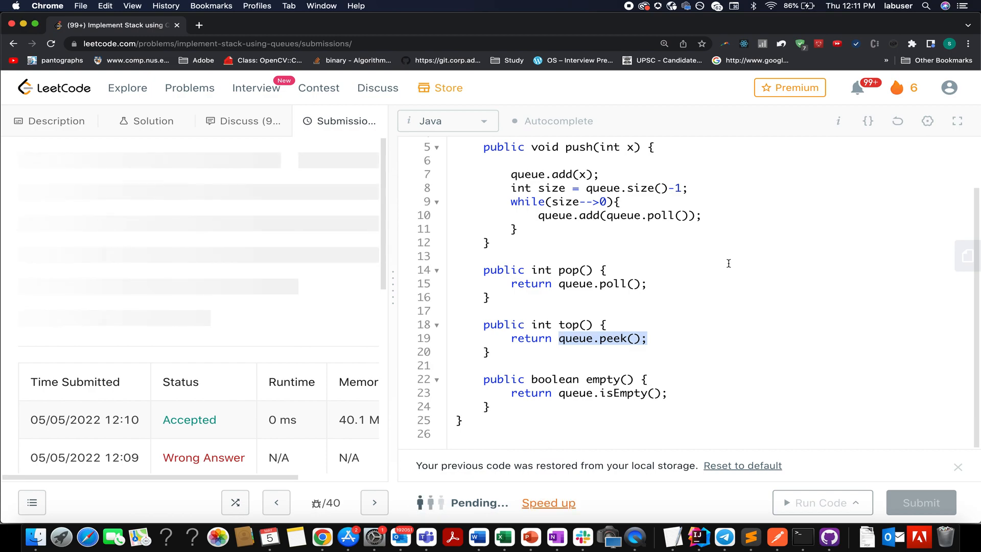
Step: Highlight the 100.00% runtime percentage on the Accepted submission panel
click(920, 503)
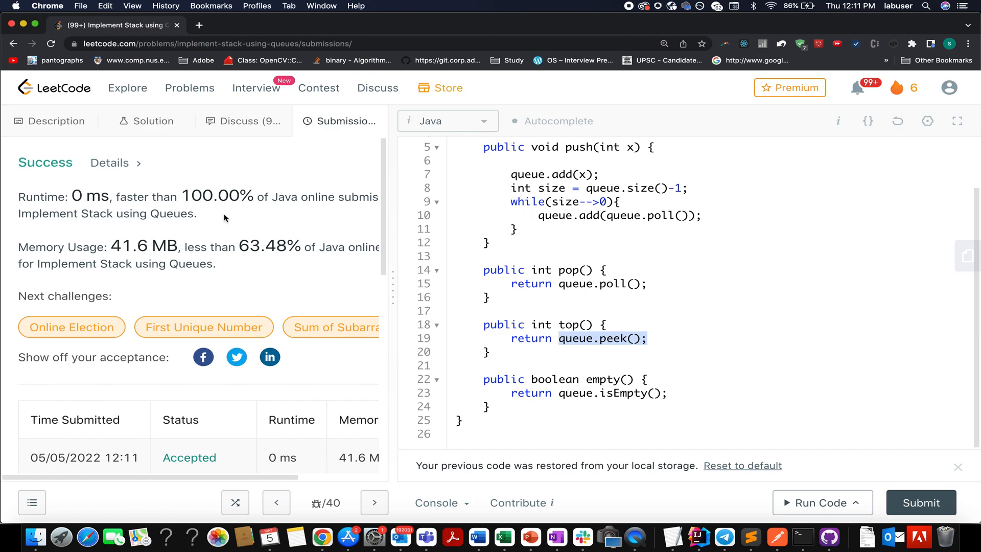
double_click(218, 197)
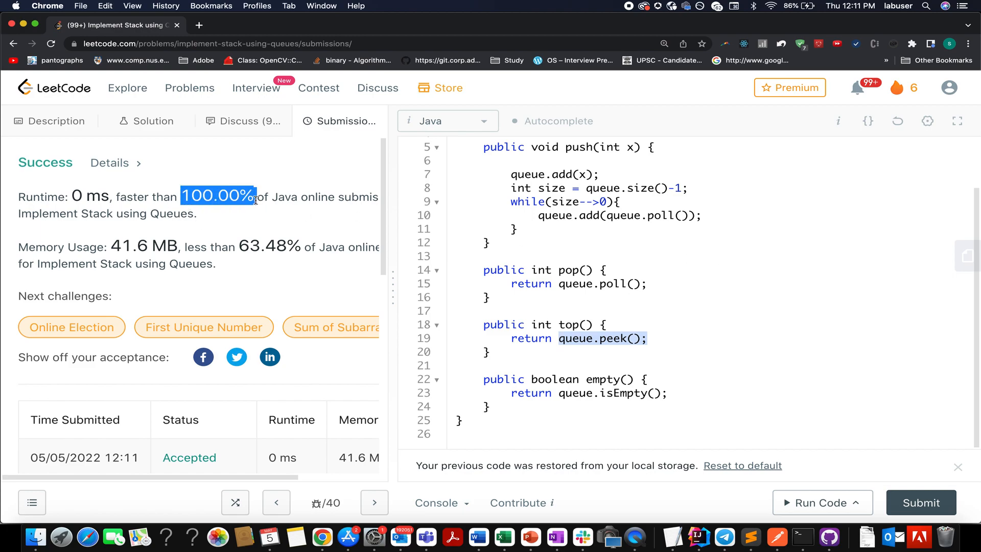
mouse_move(555, 251)
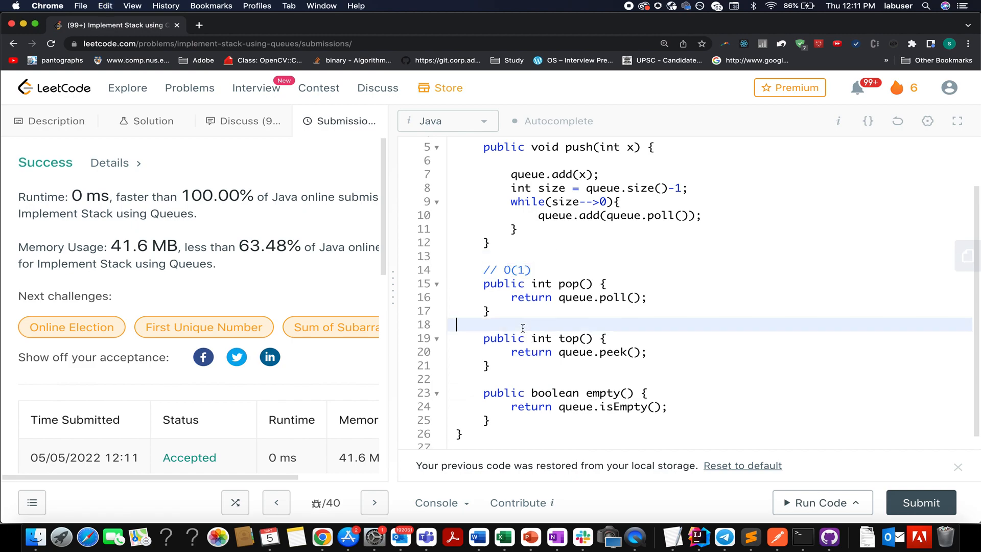
Step: Annotate the Java solution with // O(1) above pop and top and // O(n) above push
text(// 0(1))
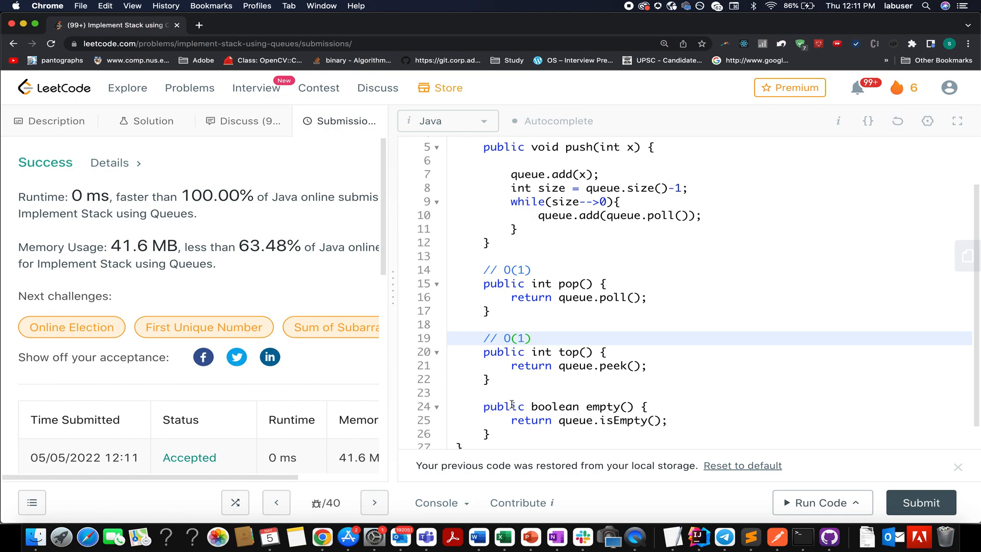
scroll(up, 3)
text(// O()
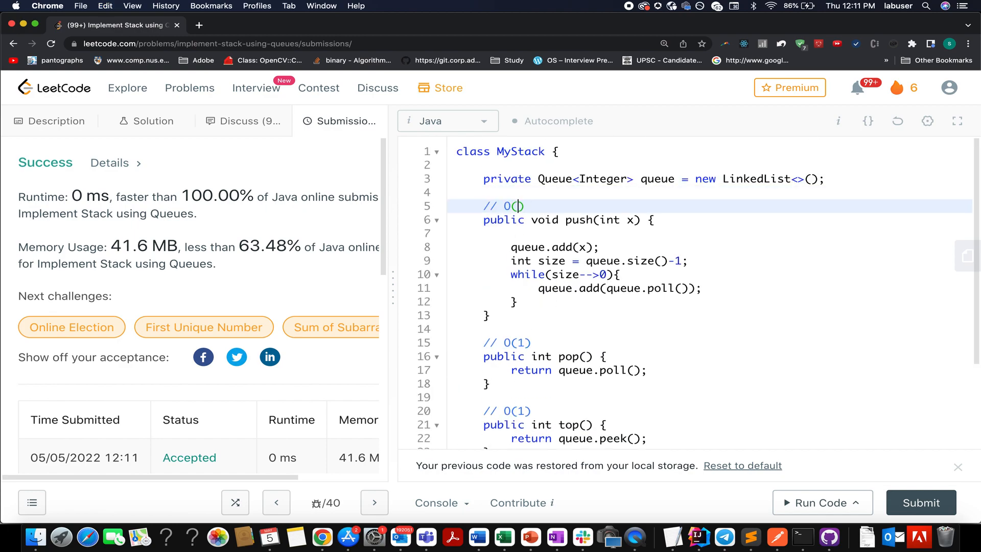
text(n)
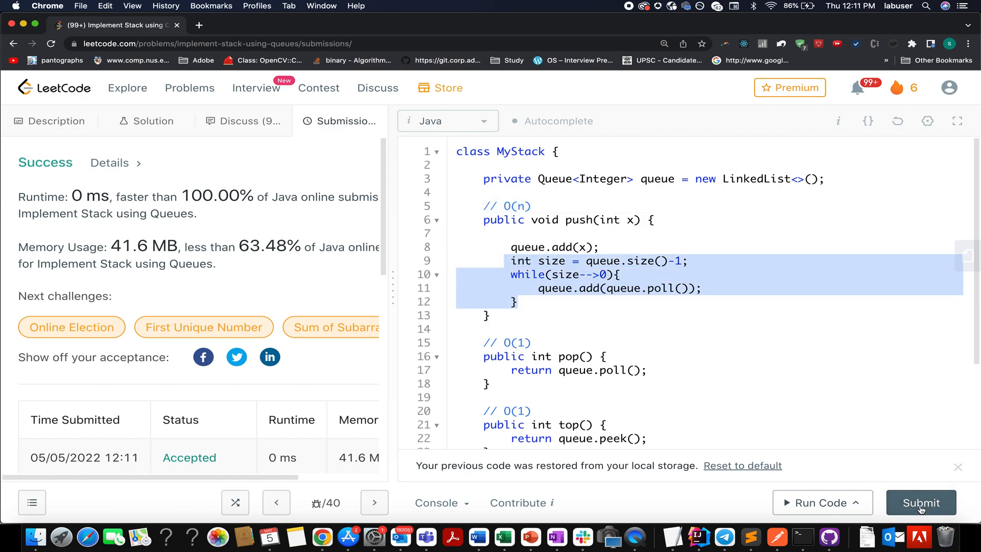
click(556, 151)
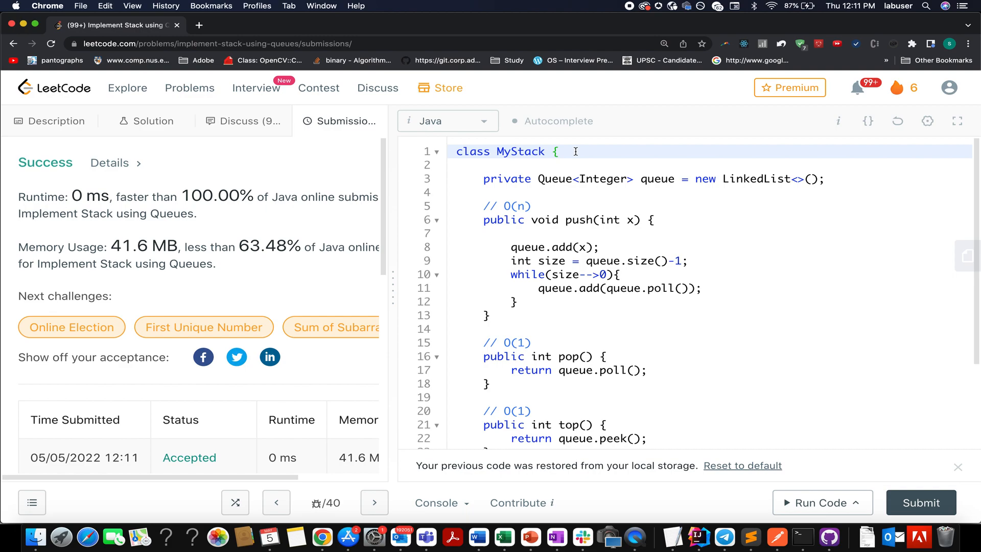
click(558, 151)
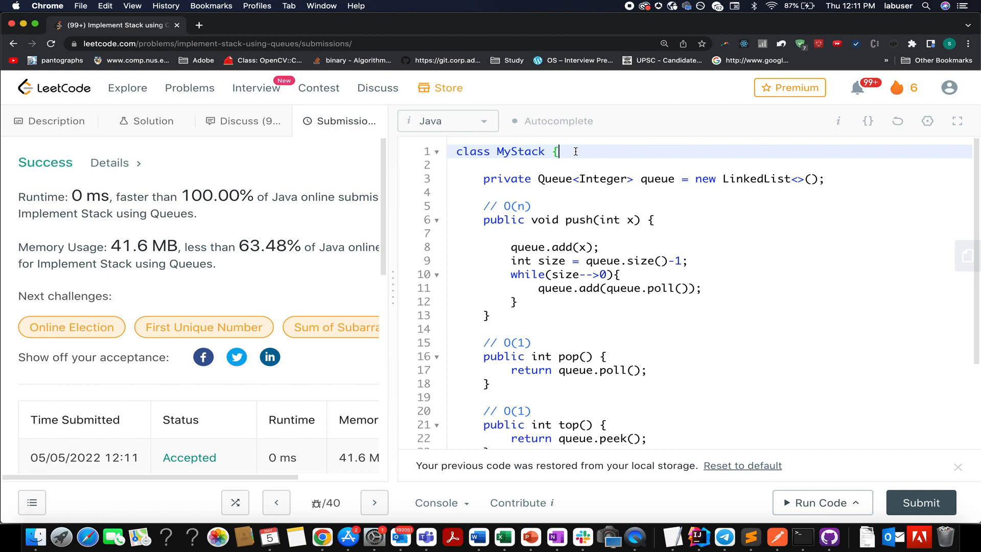
click(557, 151)
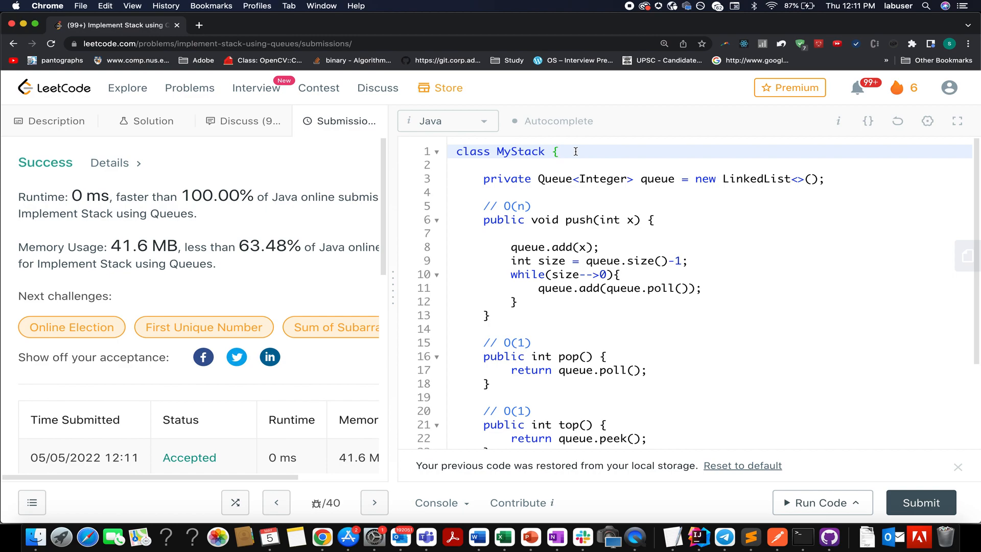